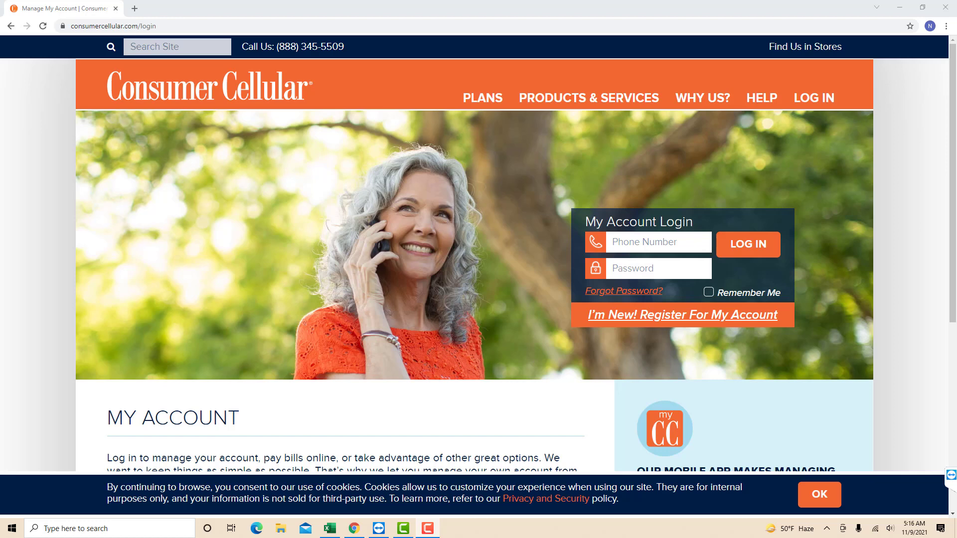
Sign in with the phone number and password to reach the account overview
left_click(747, 244)
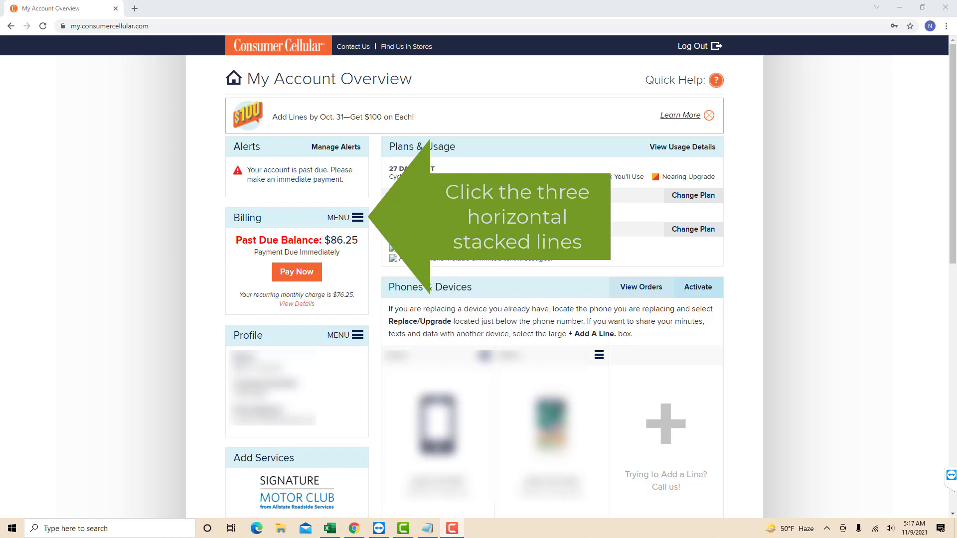
Show the billing options from the Billing panel menu on the overview
left_click(359, 218)
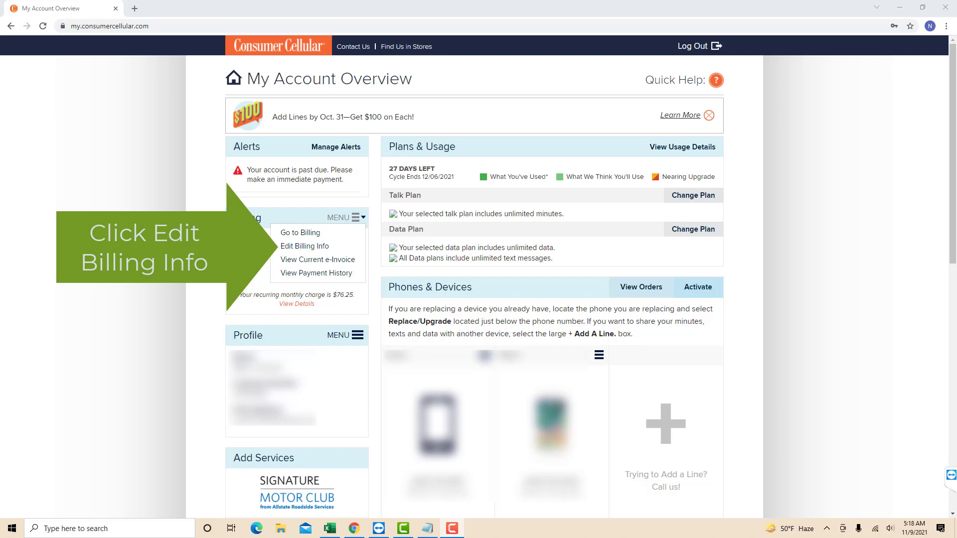
Edit the saved card billing details and save the changes to the Billing page
left_click(305, 247)
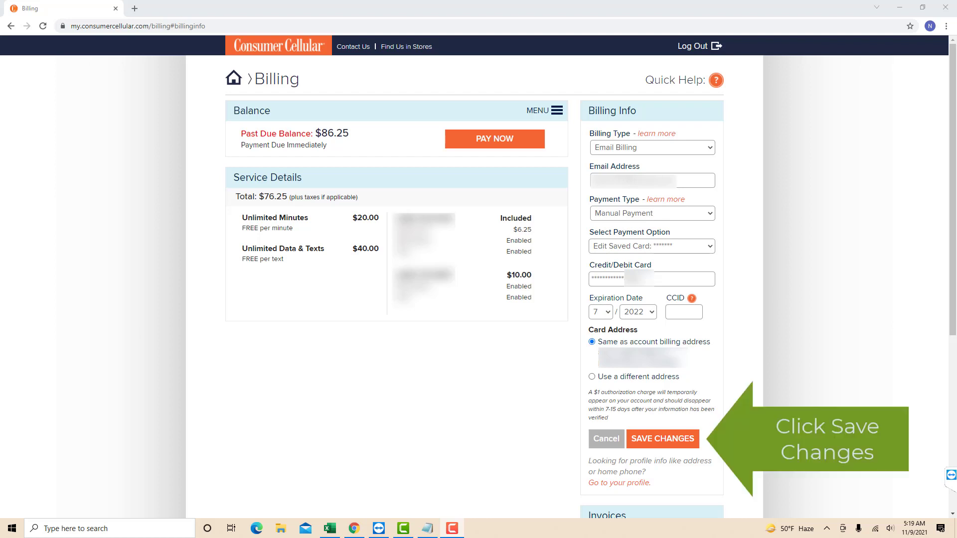
left_click(662, 439)
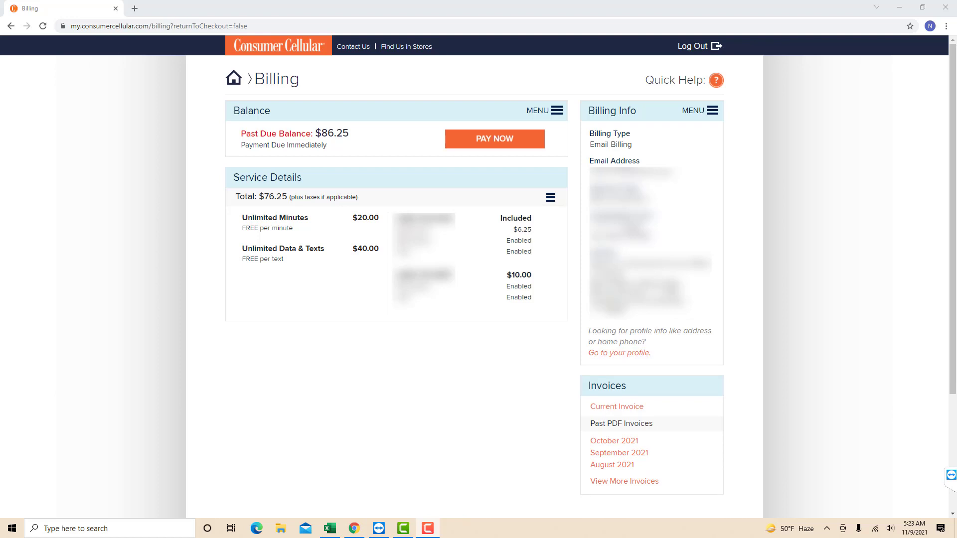